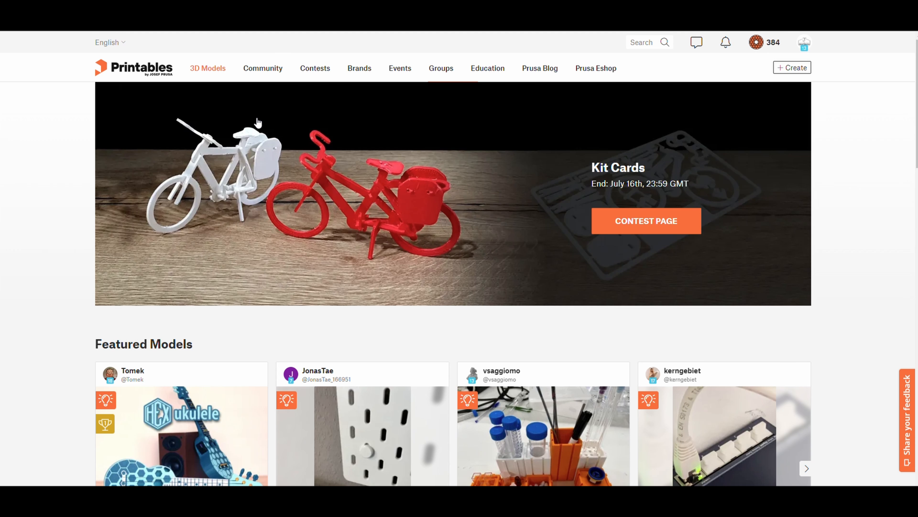
- Go to the 3D Models catalogue listing trending models
click(207, 68)
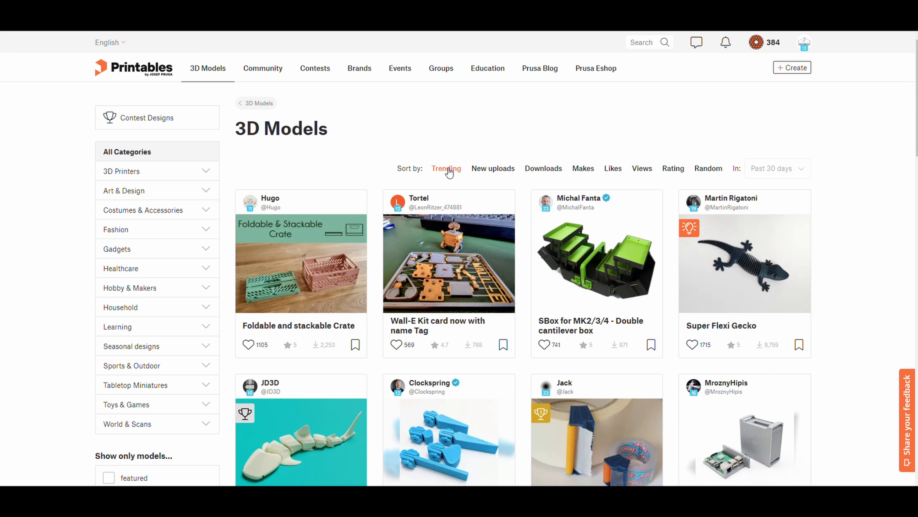
mouse_move(341, 221)
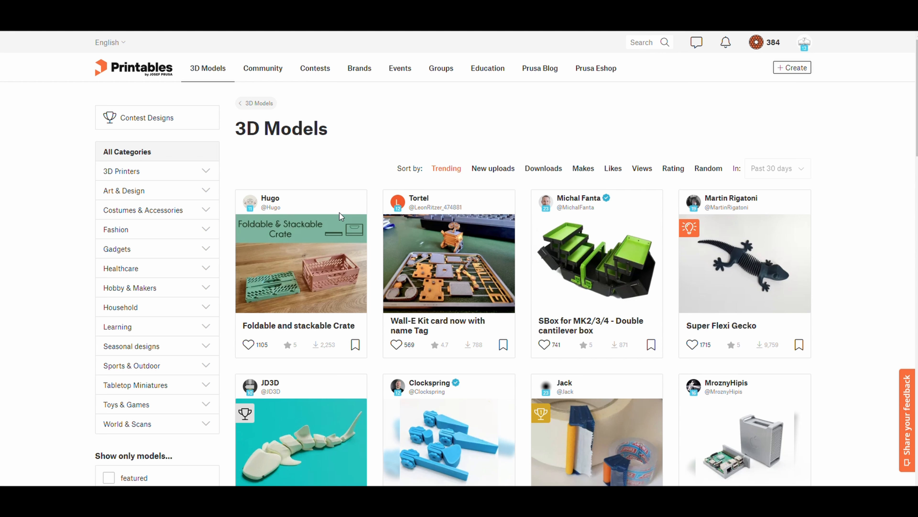
- View the Foldable and stackable Crate page and read through its description and printing notes
click(300, 271)
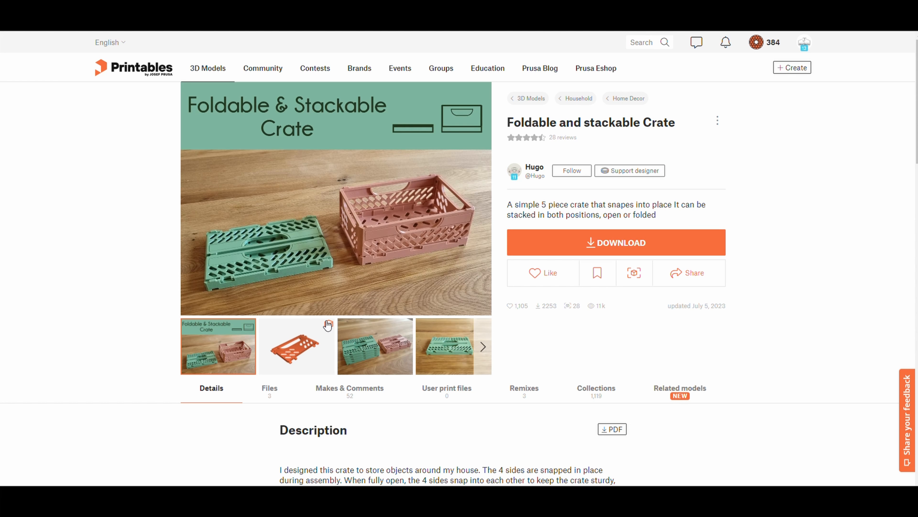
mouse_move(758, 256)
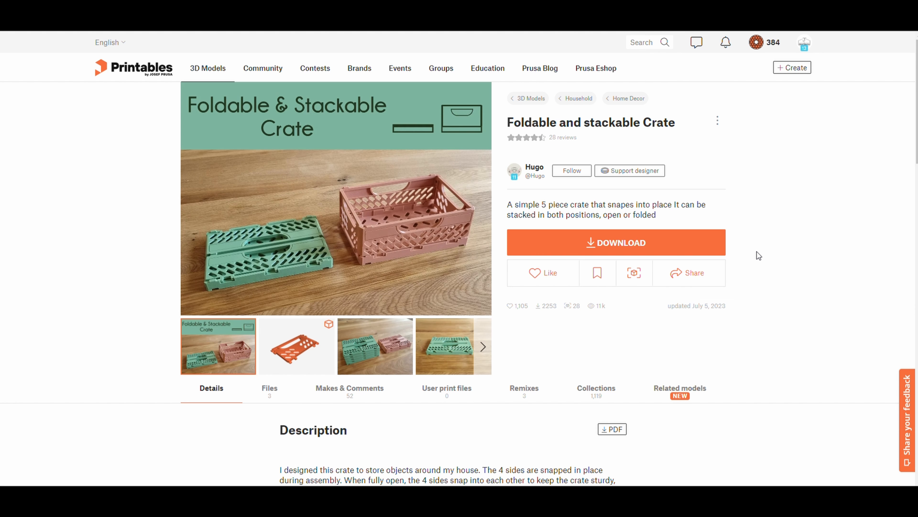
scroll(down, 3)
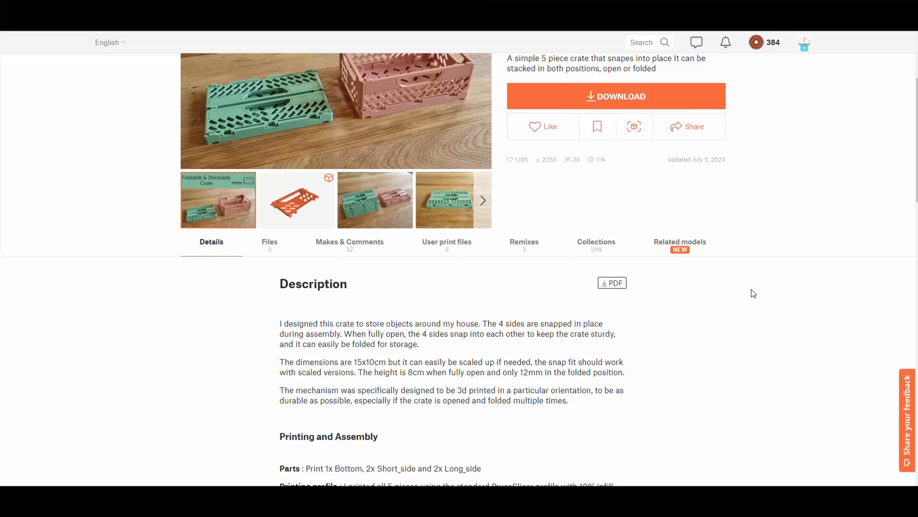
scroll(down, 3)
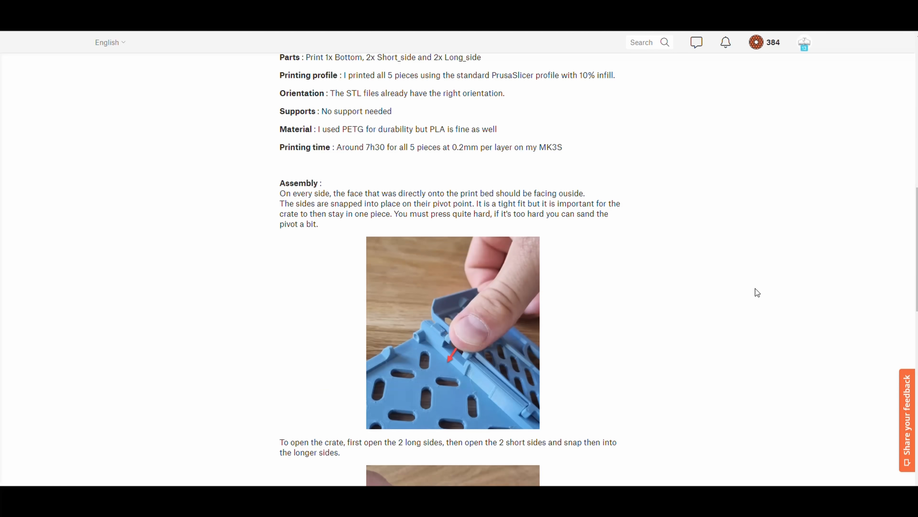
scroll(down, 3)
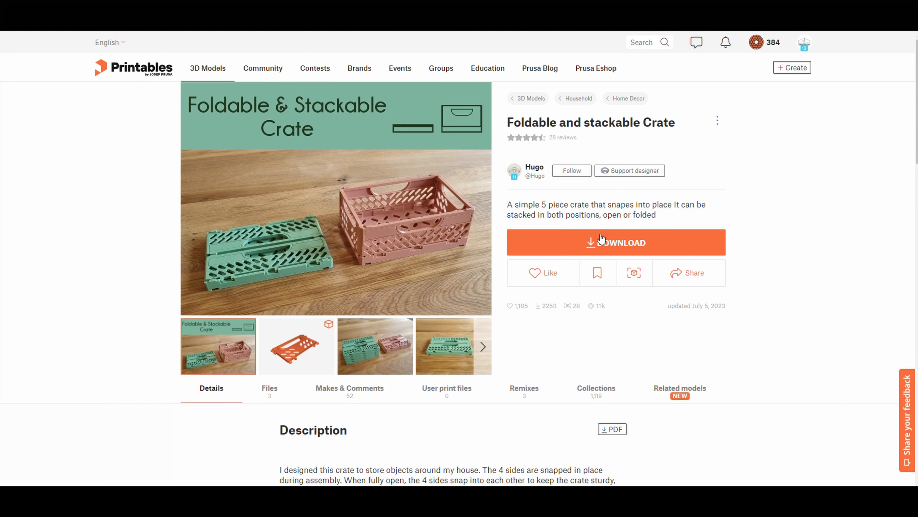
- Download the crate files and add a second instance of Long_side.STL on the bed
click(270, 389)
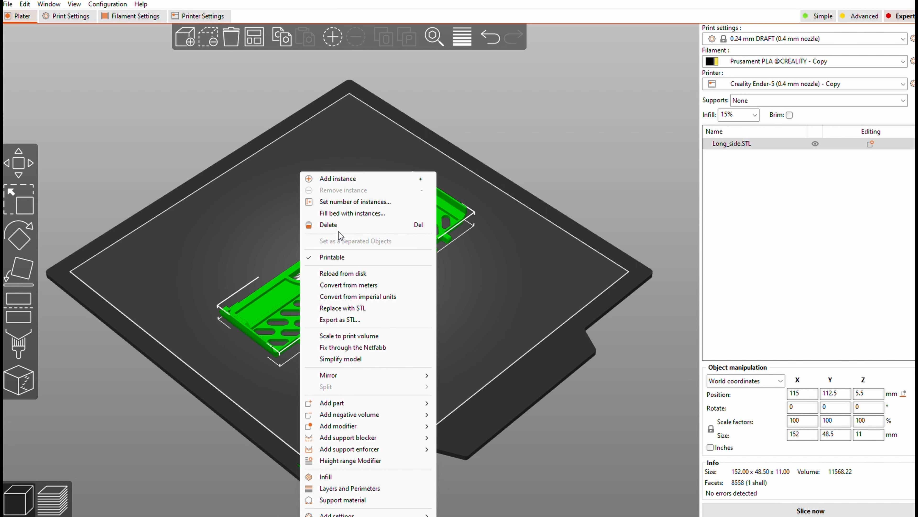
click(338, 178)
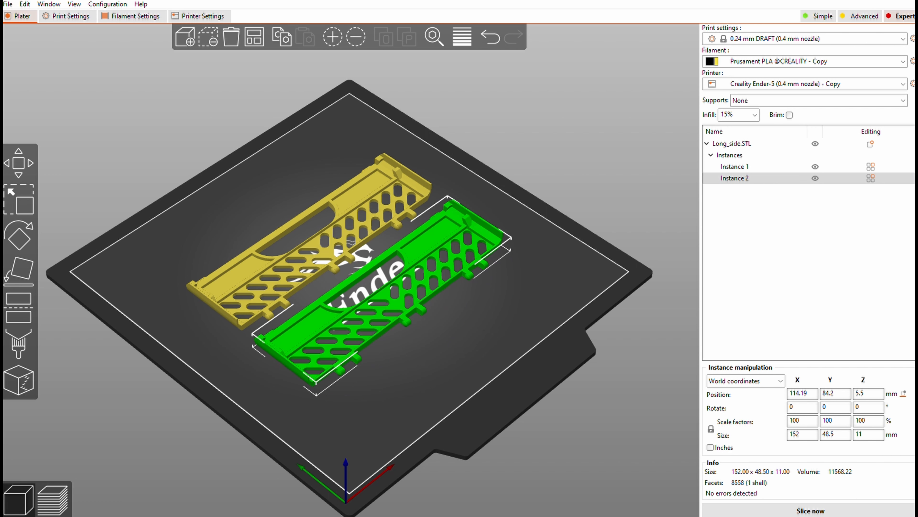
- Add a second instance of Short_side.STL and start slicing the parts
click(809, 510)
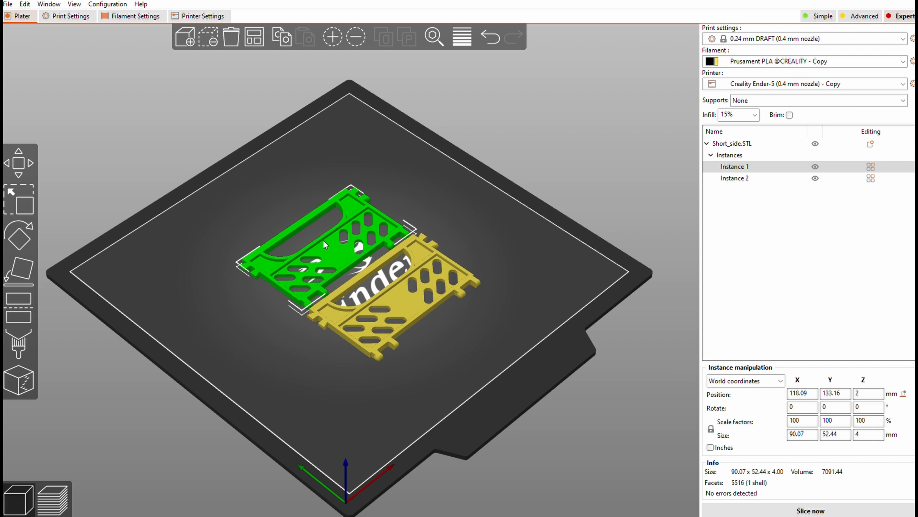
click(18, 236)
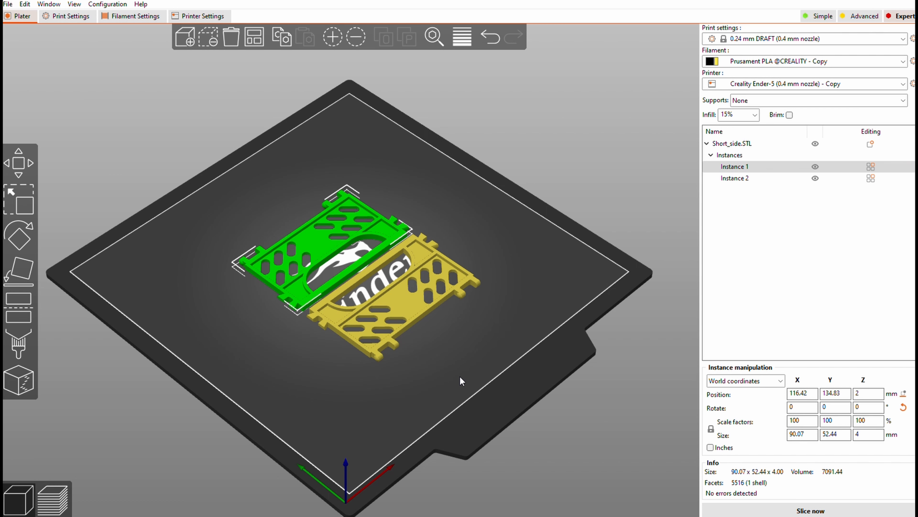
click(810, 509)
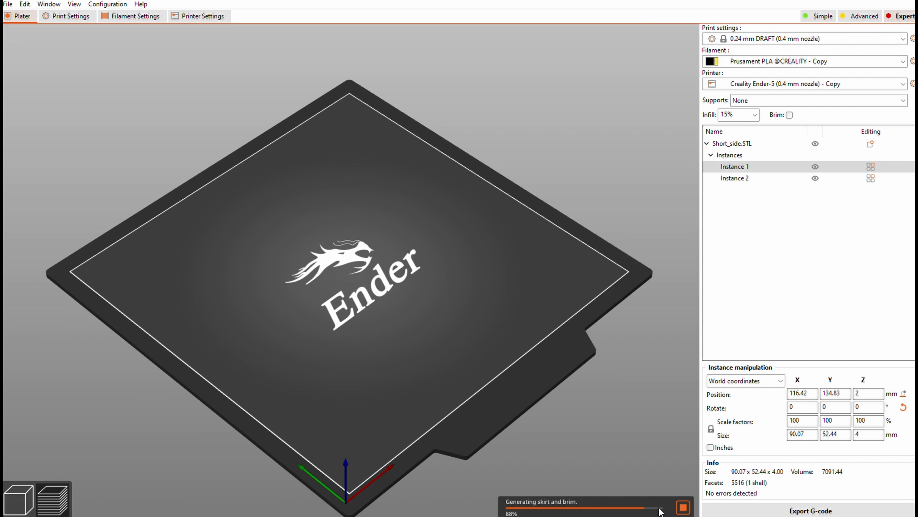